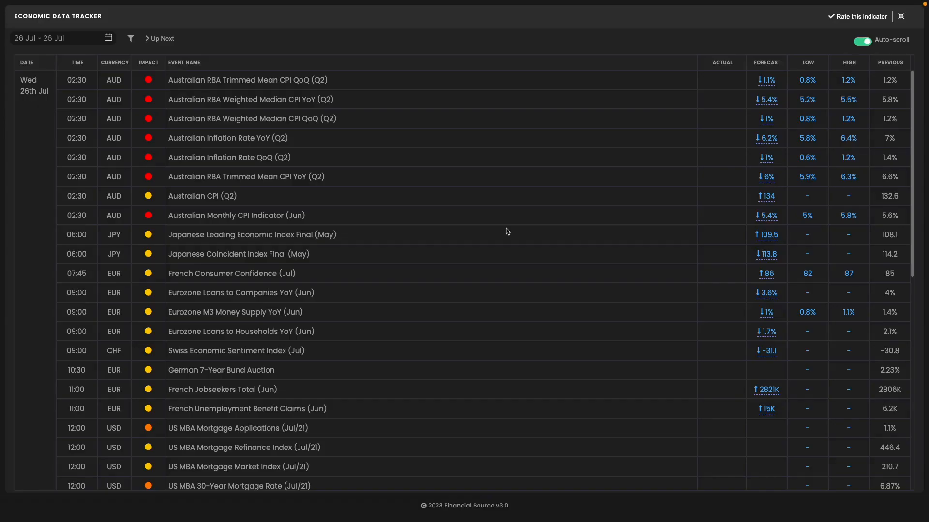
mouse_move(335, 237)
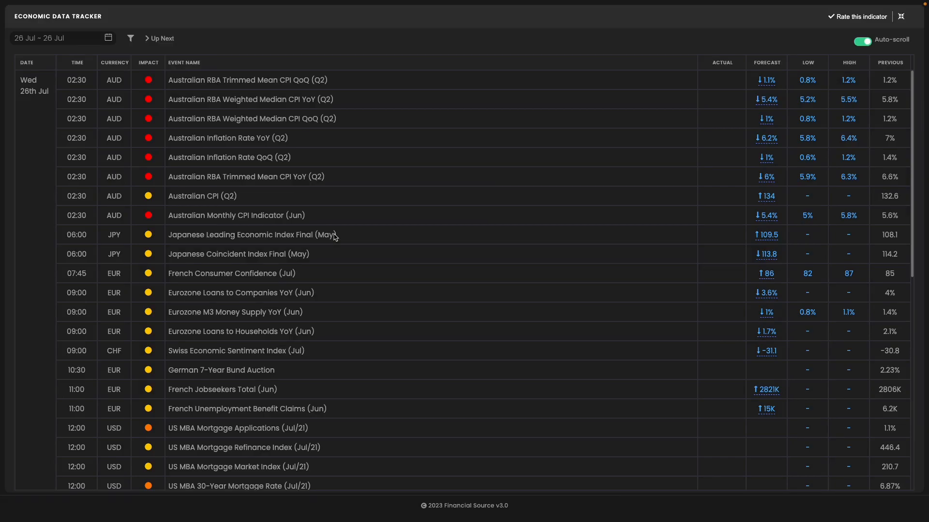
mouse_move(161, 123)
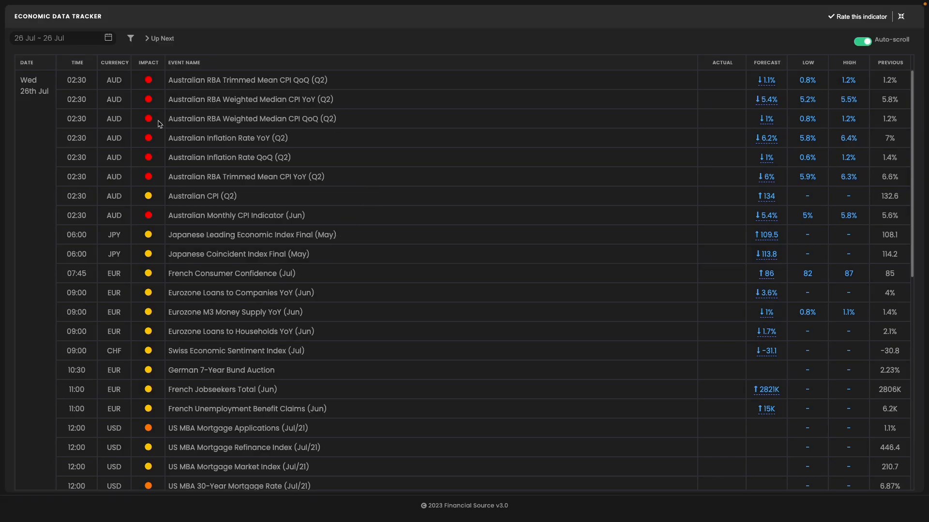
mouse_move(71, 106)
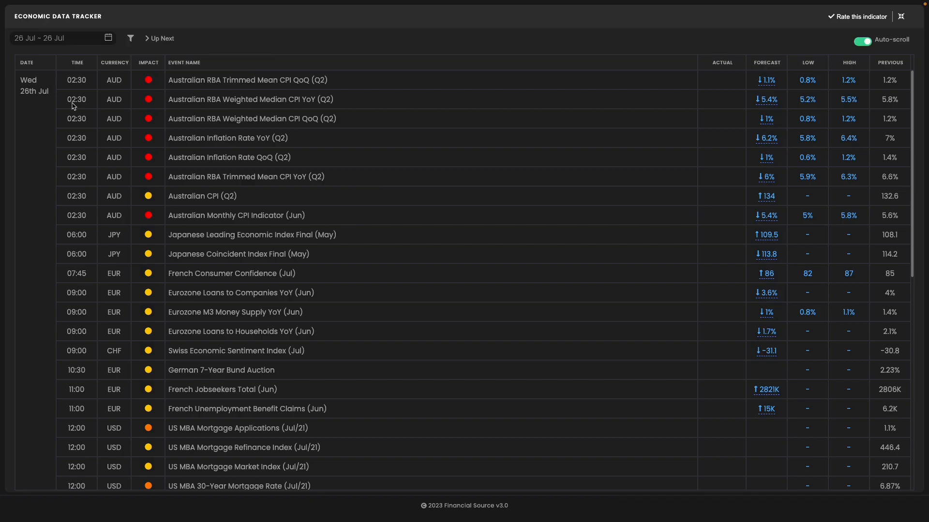
mouse_move(38, 106)
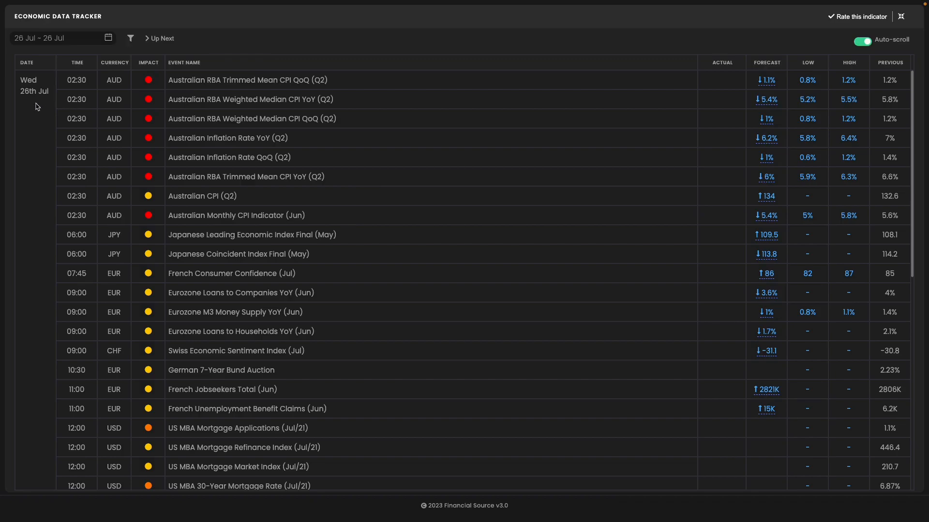
mouse_move(209, 141)
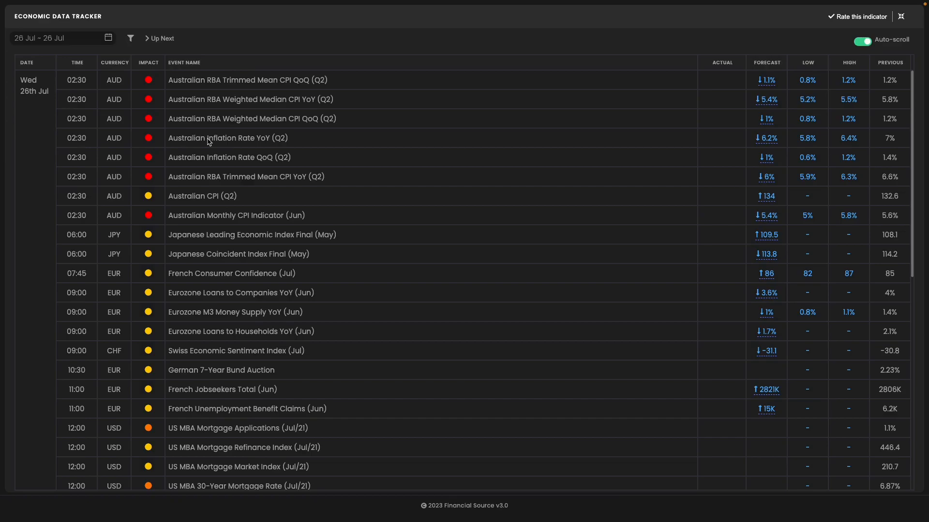
mouse_move(770, 154)
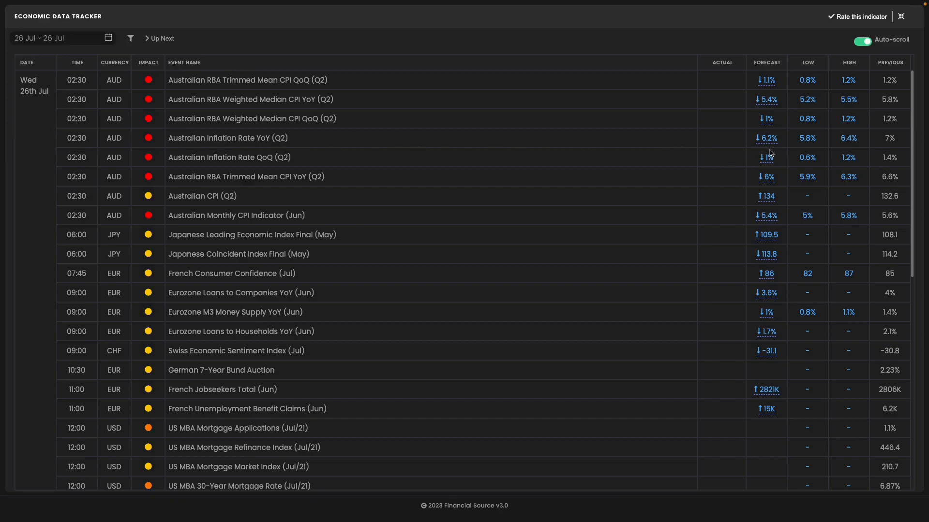
mouse_move(893, 141)
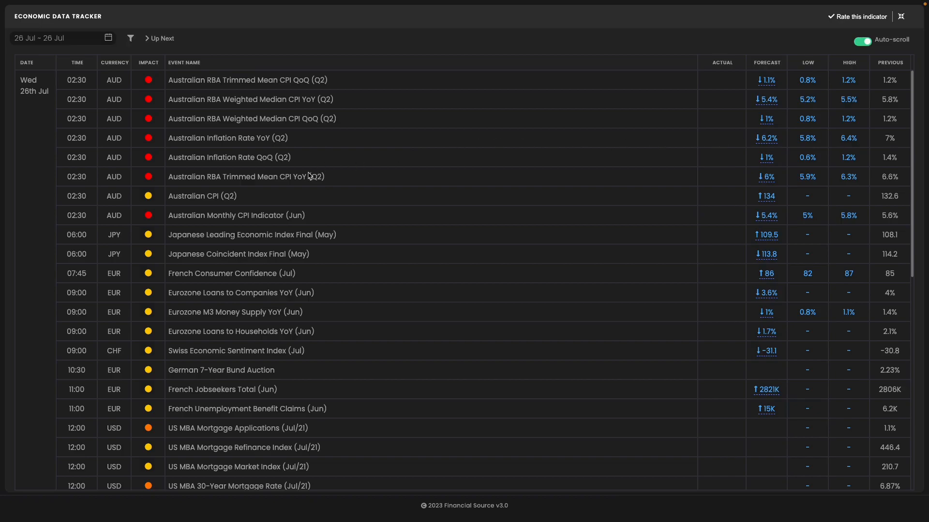
mouse_move(796, 173)
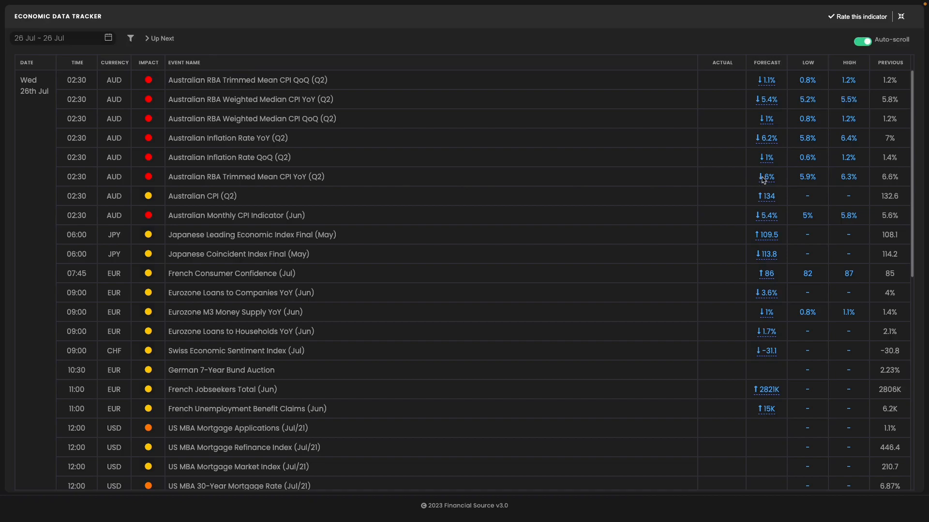
mouse_move(779, 141)
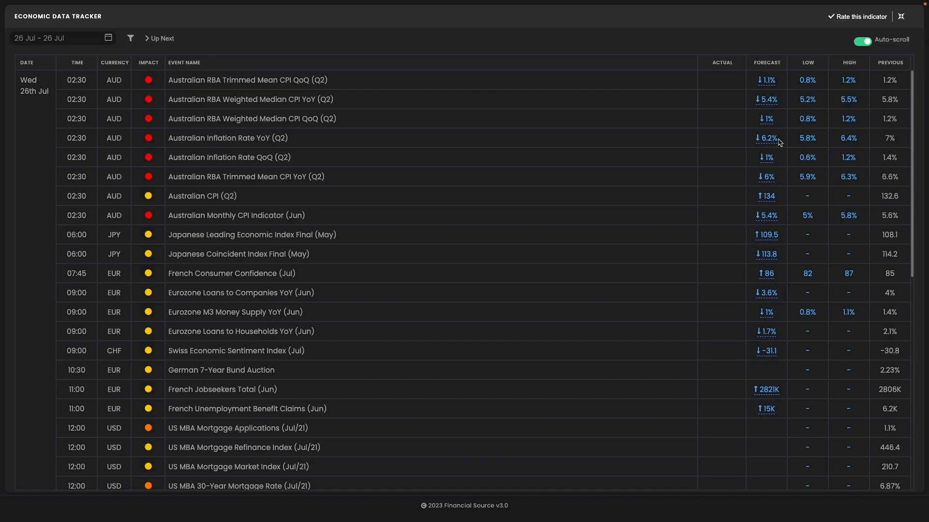
mouse_move(735, 141)
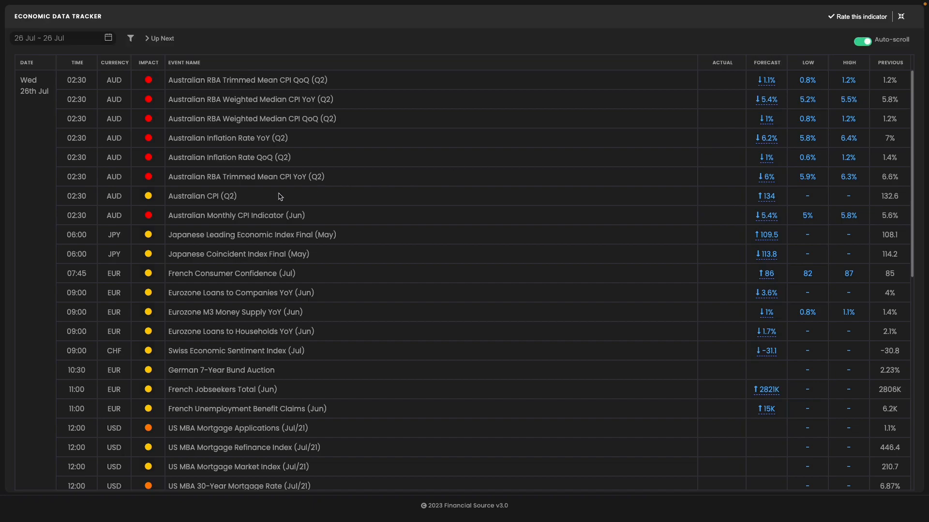
mouse_move(801, 177)
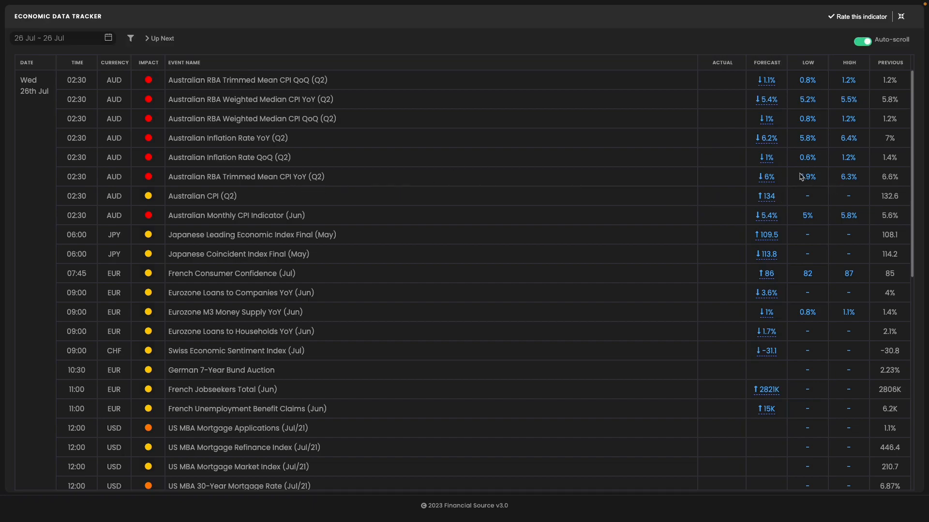
mouse_move(816, 179)
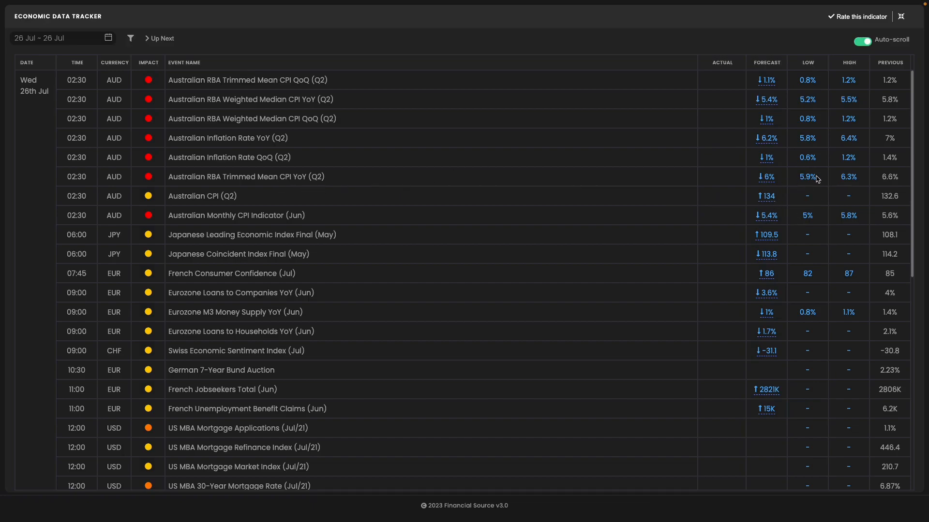
mouse_move(745, 173)
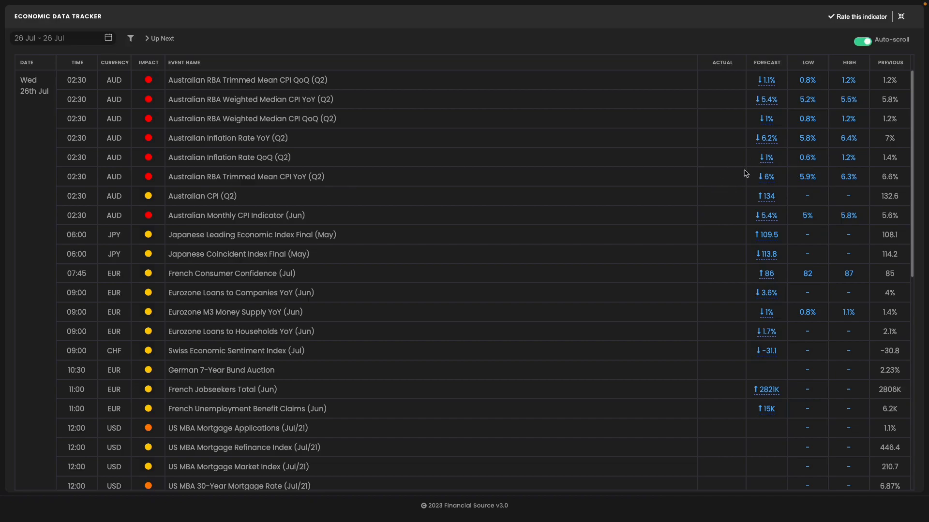
mouse_move(731, 178)
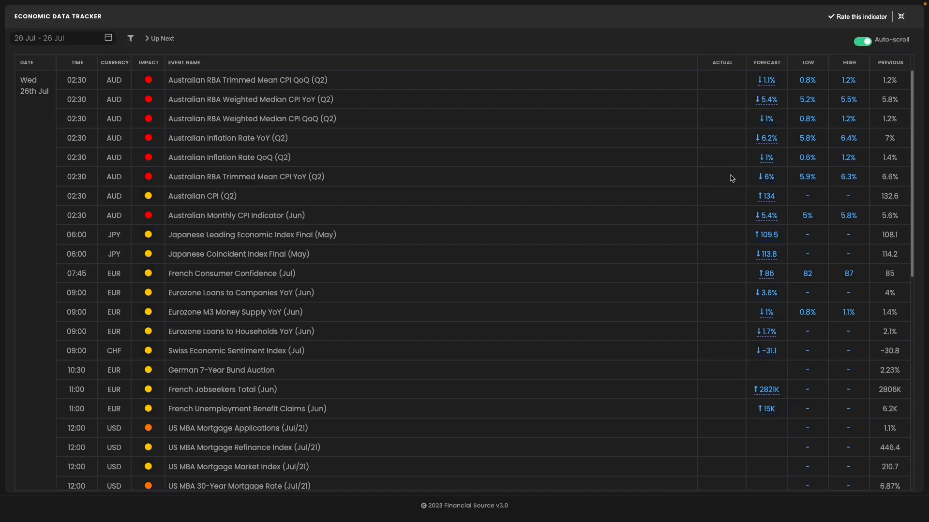
mouse_move(738, 153)
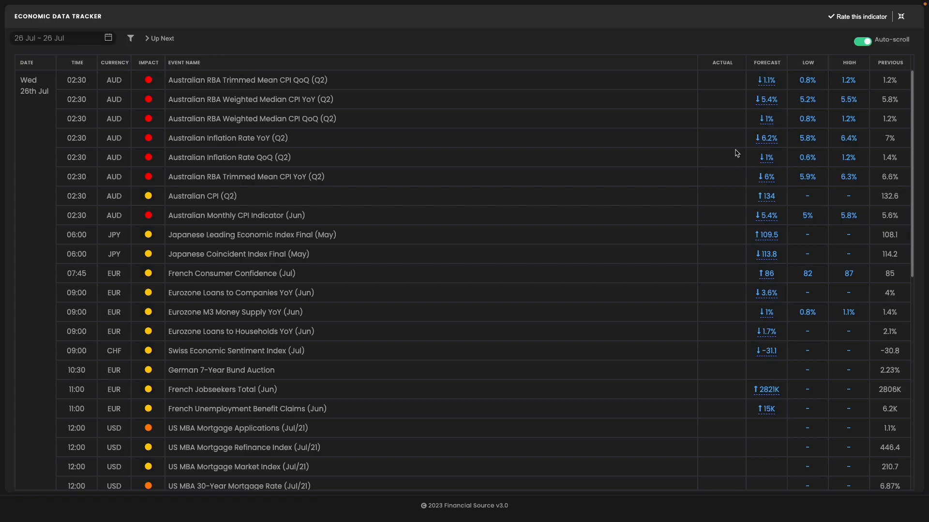
mouse_move(665, 158)
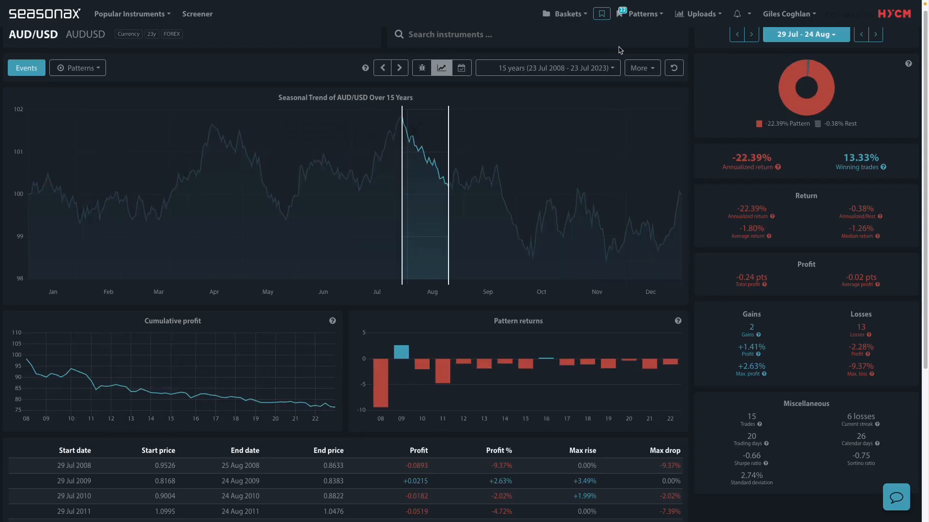
mouse_move(411, 184)
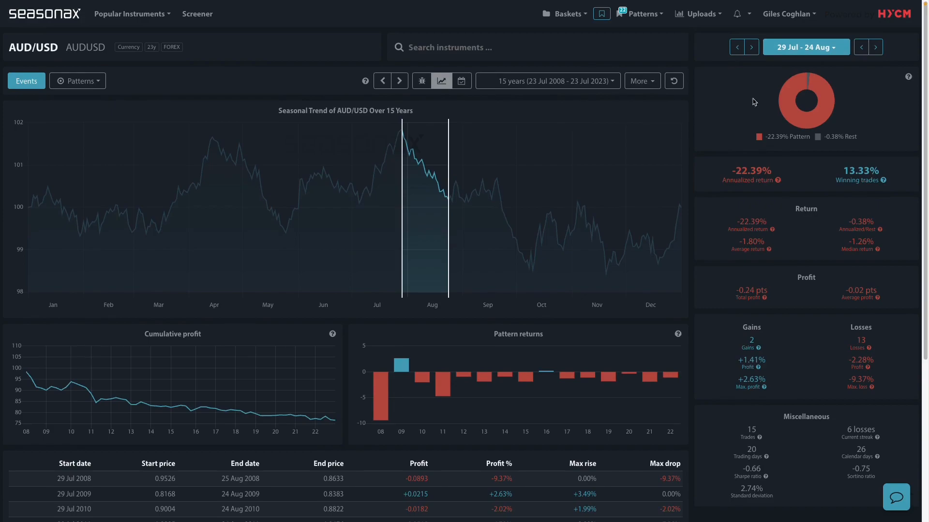
mouse_move(697, 94)
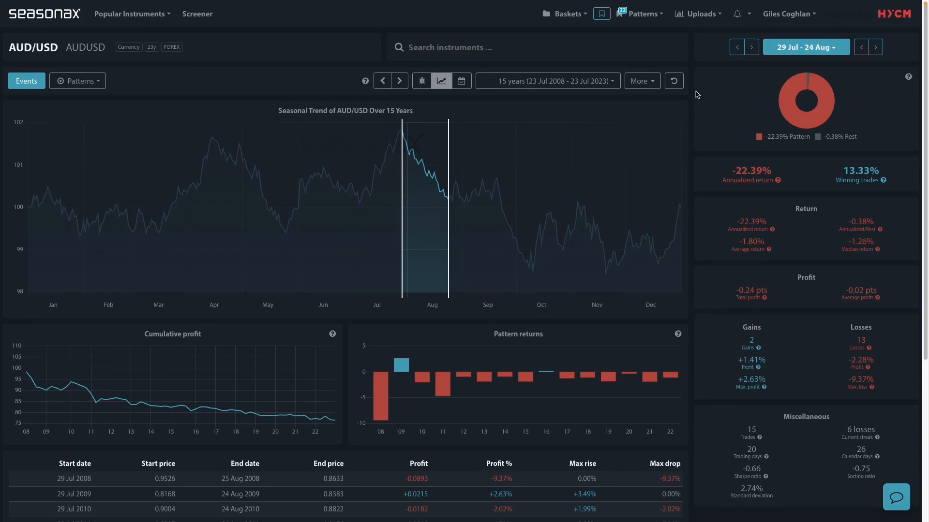
mouse_move(759, 137)
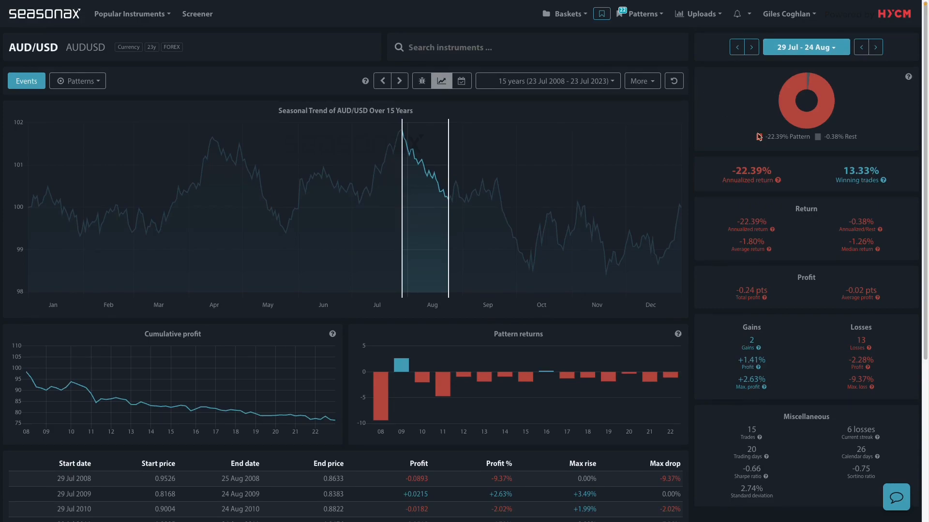
mouse_move(770, 226)
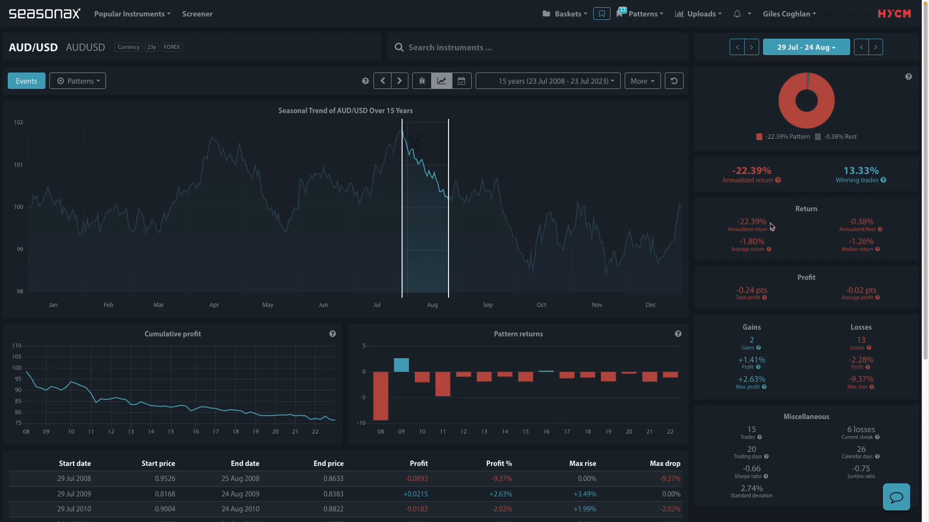
mouse_move(757, 273)
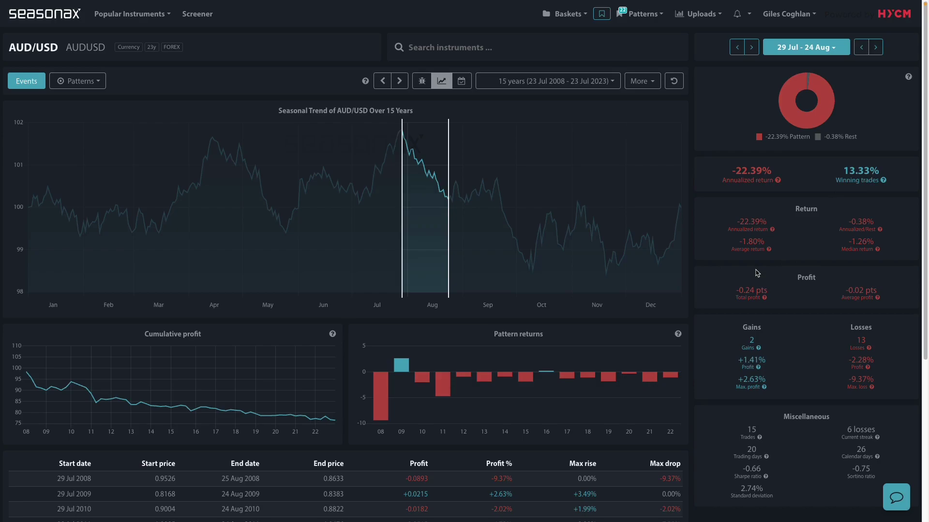
mouse_move(368, 425)
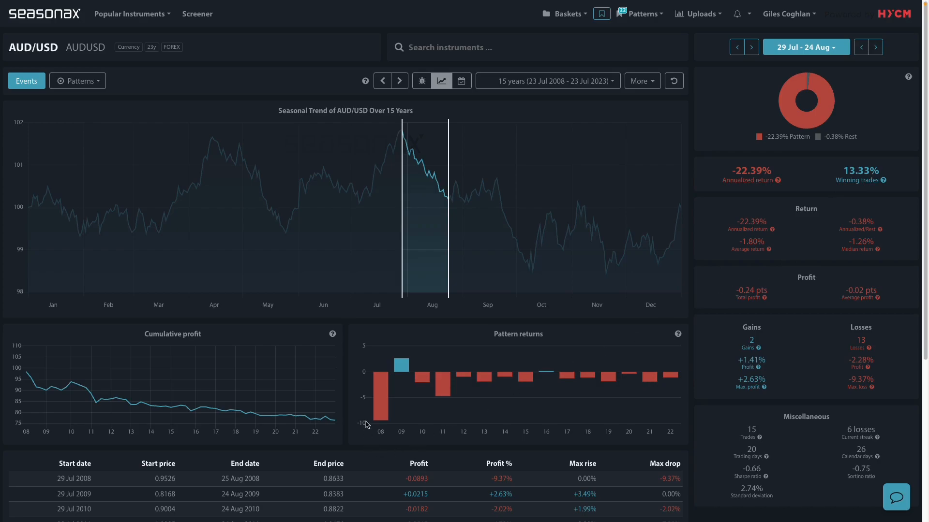
mouse_move(369, 421)
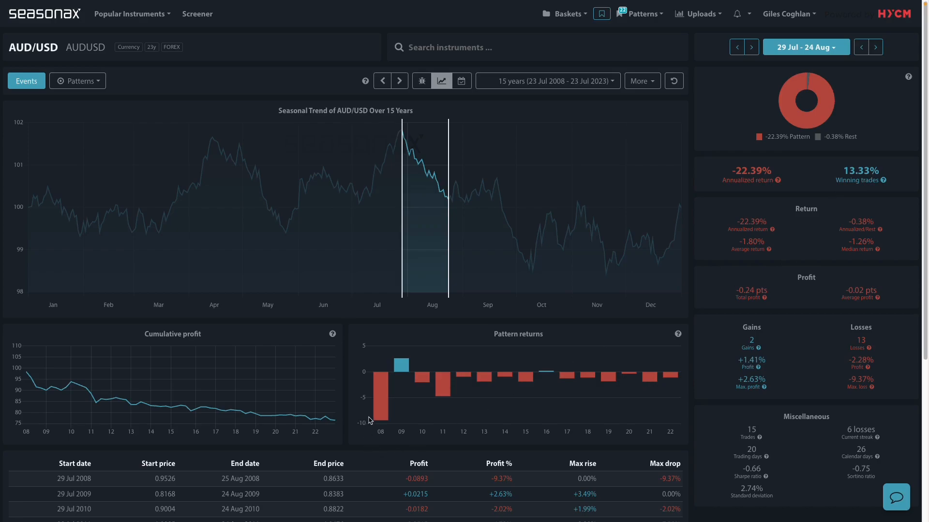
mouse_move(492, 428)
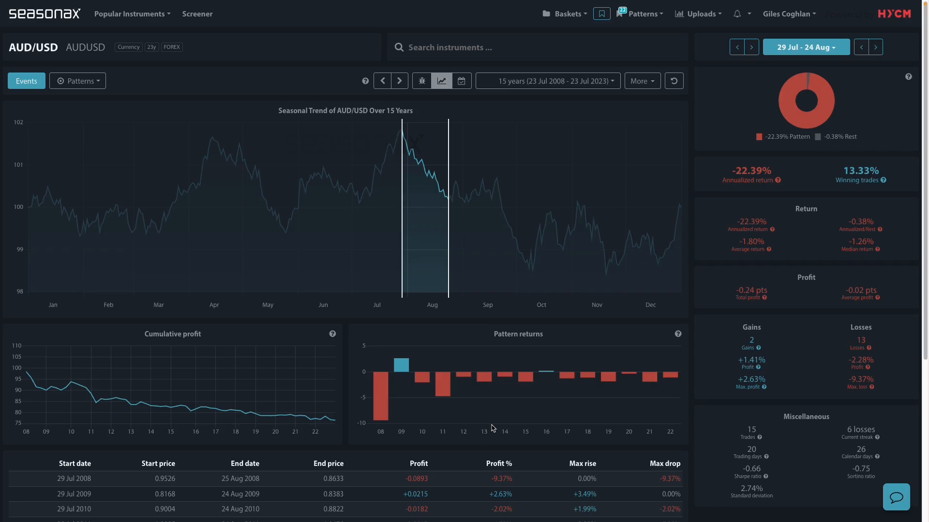
mouse_move(514, 330)
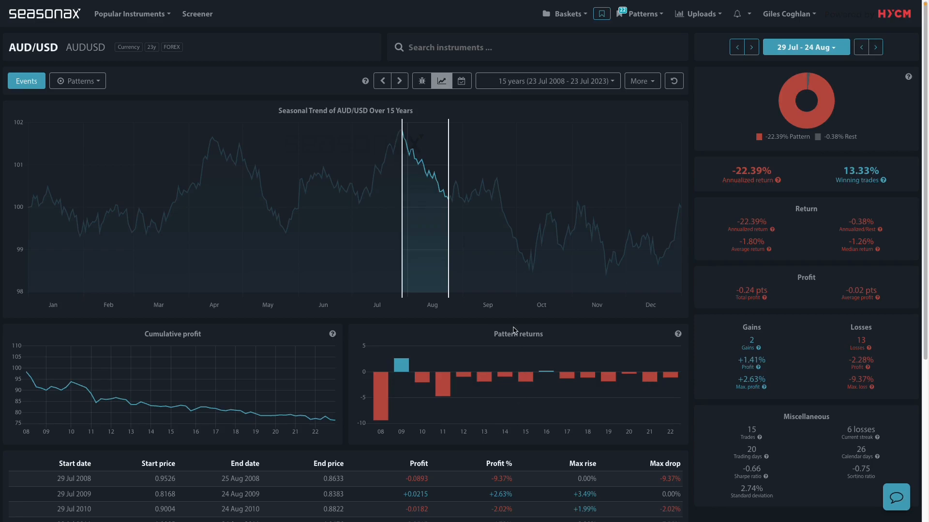
mouse_move(405, 208)
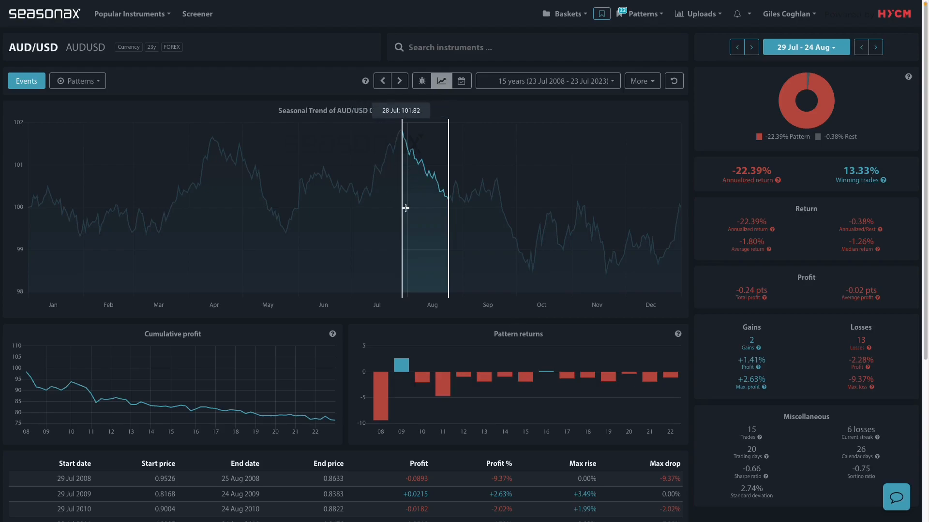
mouse_move(436, 221)
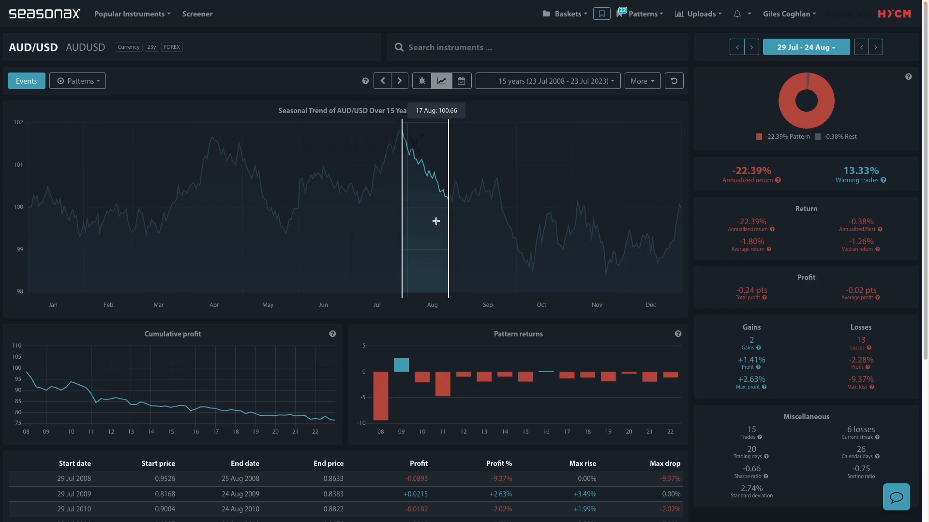
Step: Show the Seasonality Screener with 463 upward S&P 500 patterns, leaving the market unchanged
left_click(198, 14)
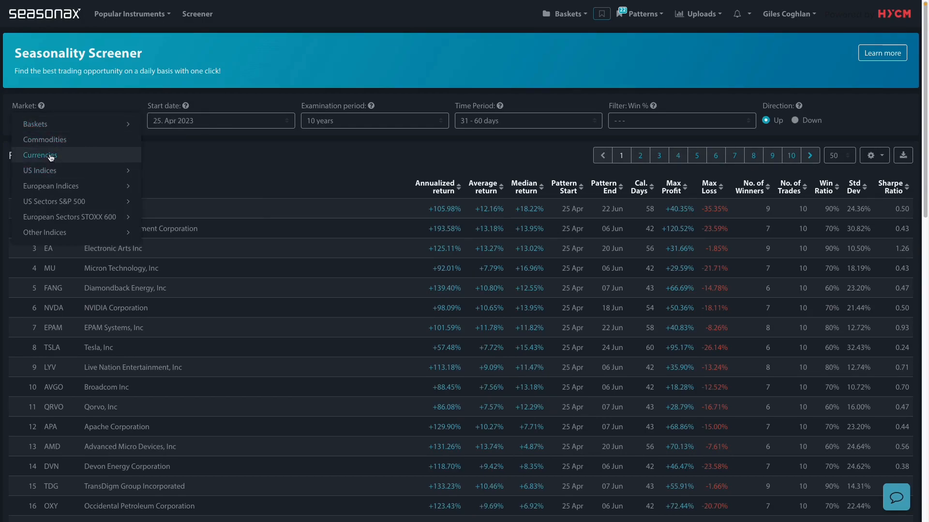
mouse_move(40, 170)
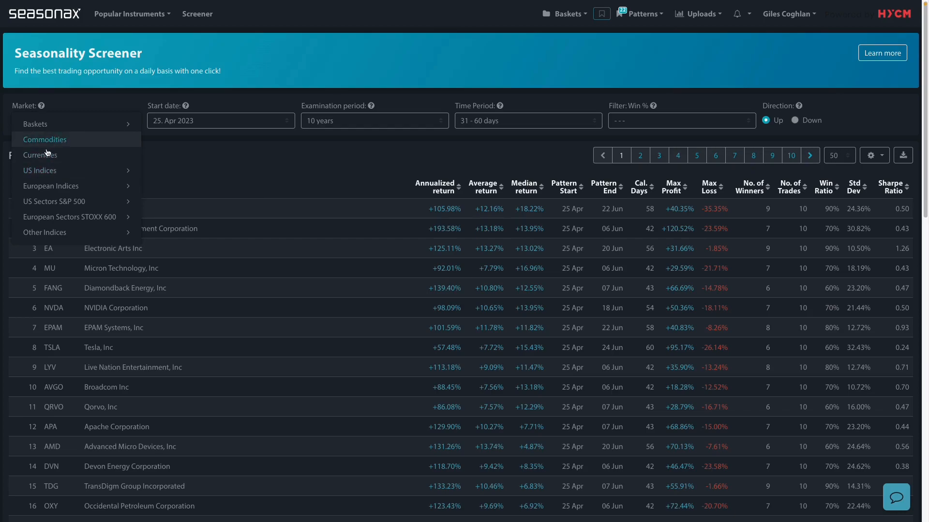
mouse_move(56, 128)
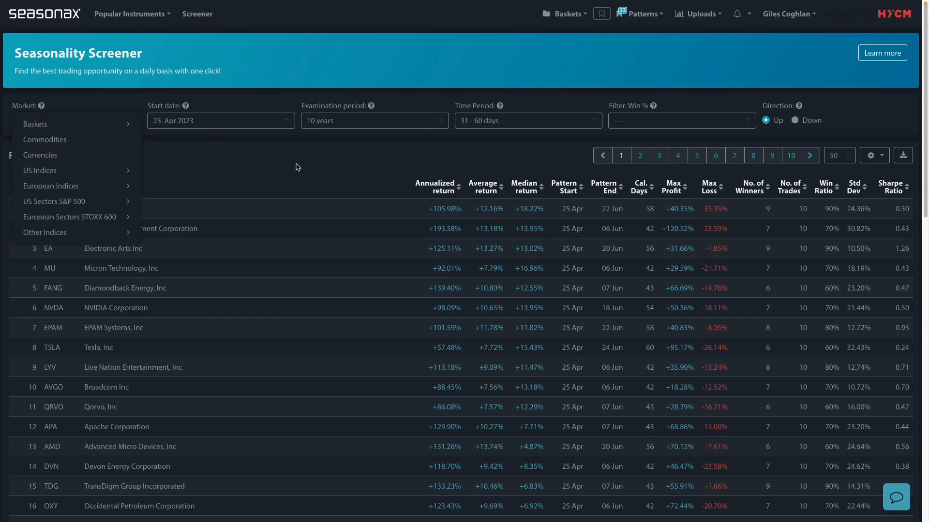
left_click(53, 201)
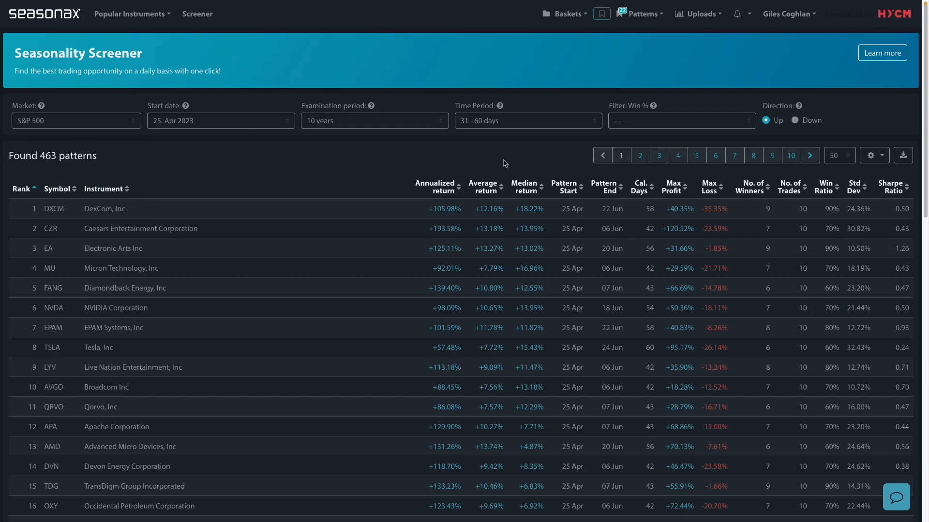
mouse_move(480, 158)
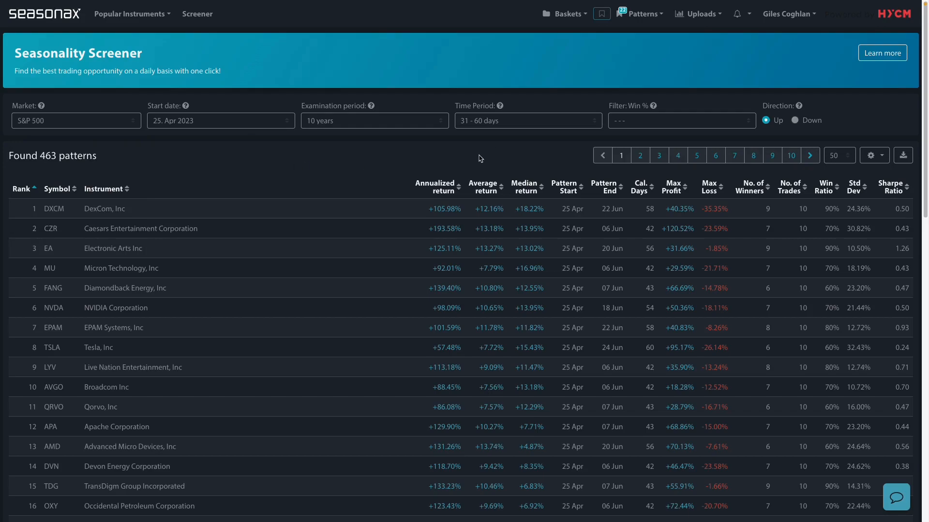